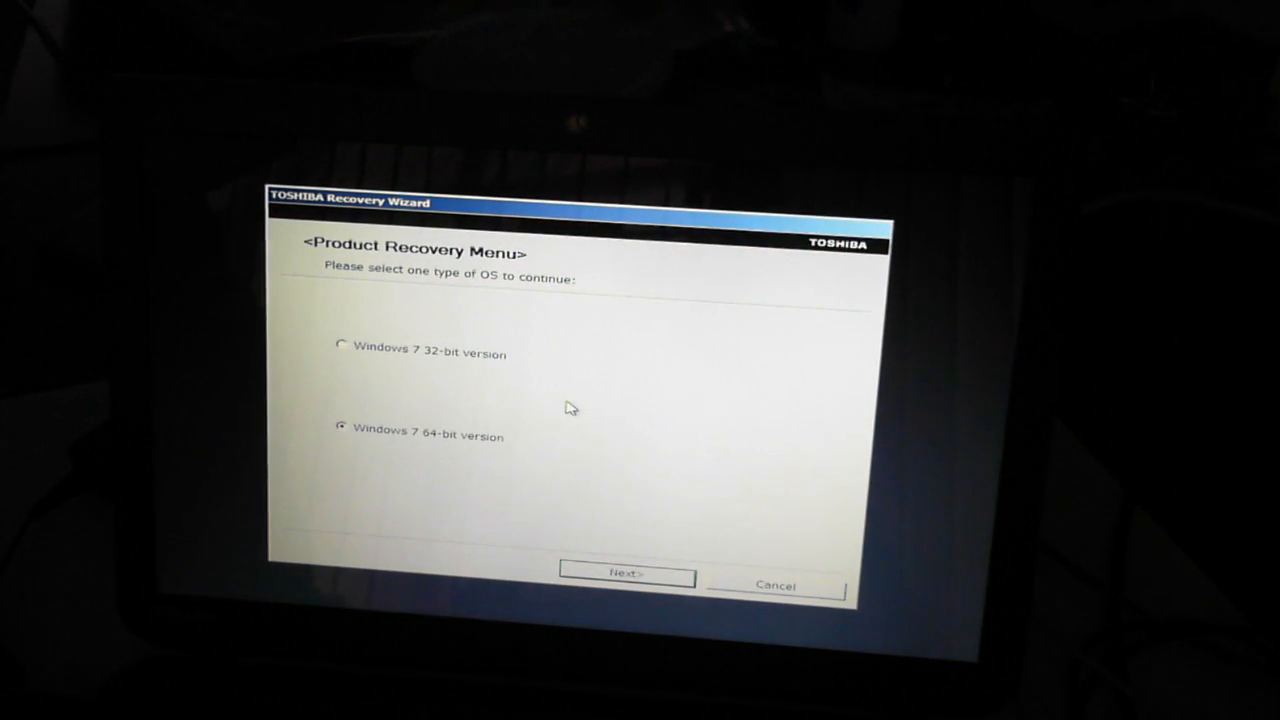
{"action": "mouse_move", "coordinate": [540, 365]}
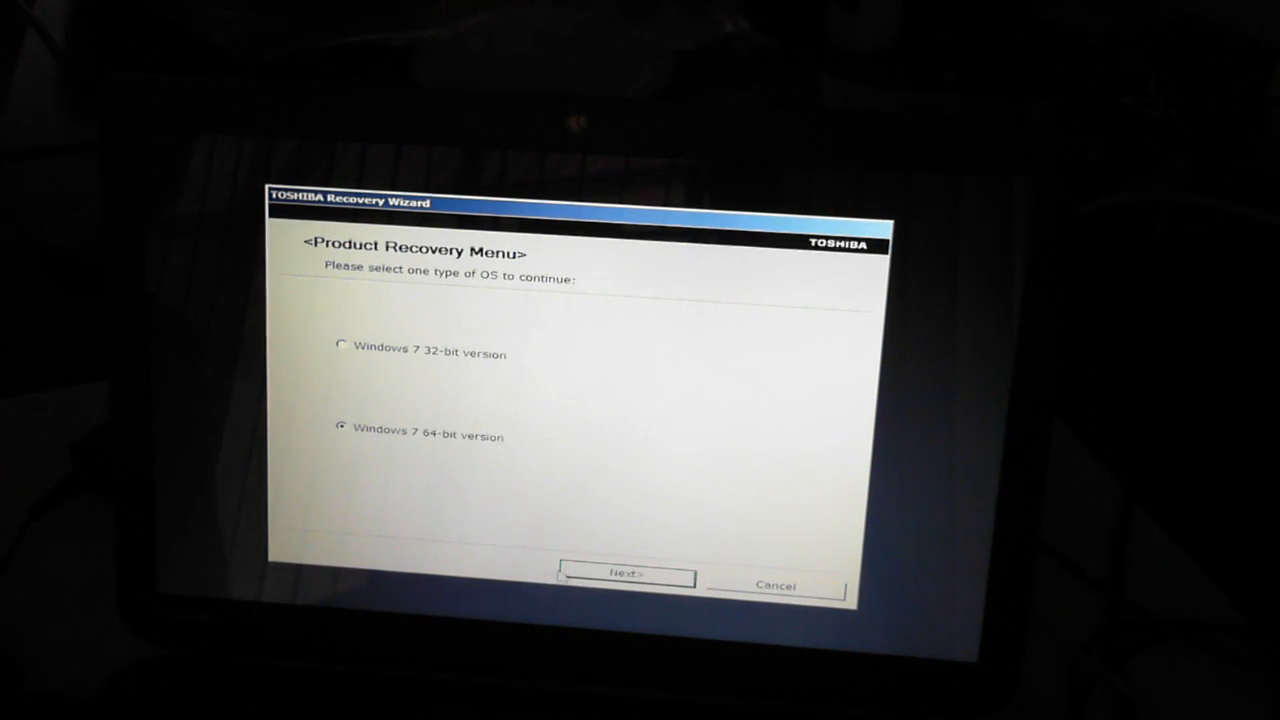
- Start factory recovery of the Windows 7 64-bit version
{"action": "left_click", "coordinate": [623, 575]}
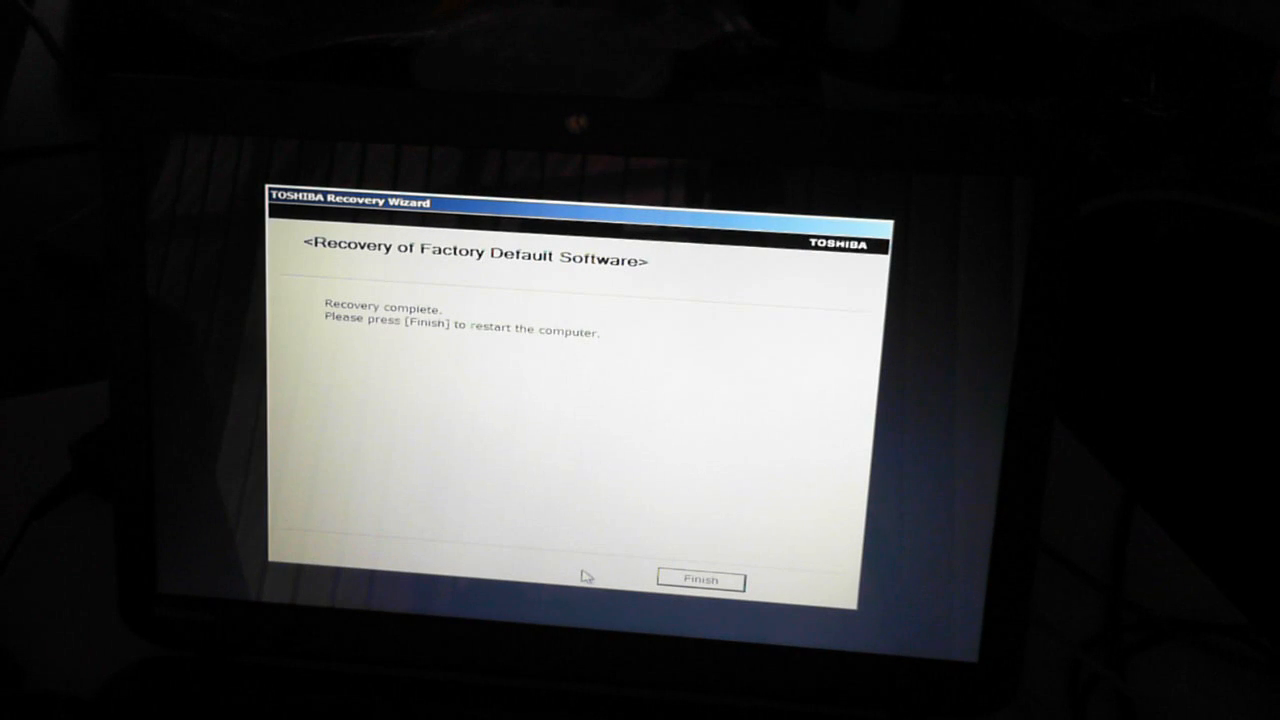
{"action": "mouse_move", "coordinate": [670, 597]}
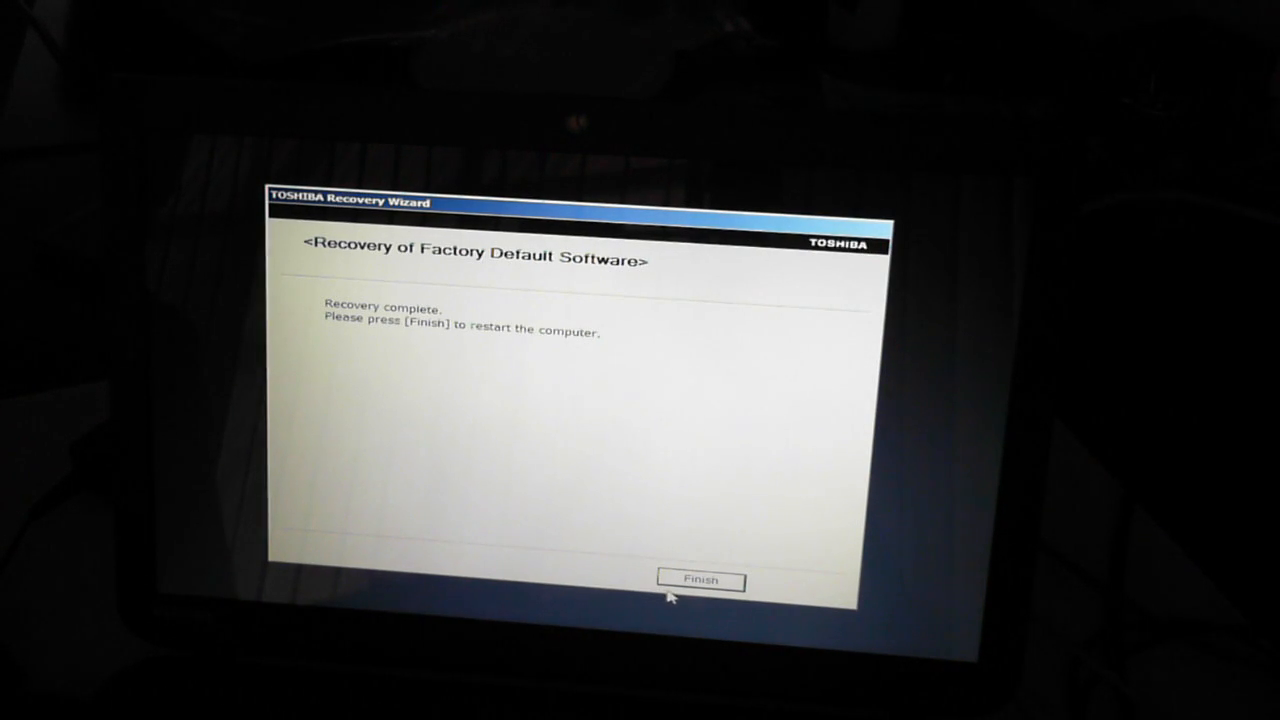
{"action": "left_click", "coordinate": [701, 581]}
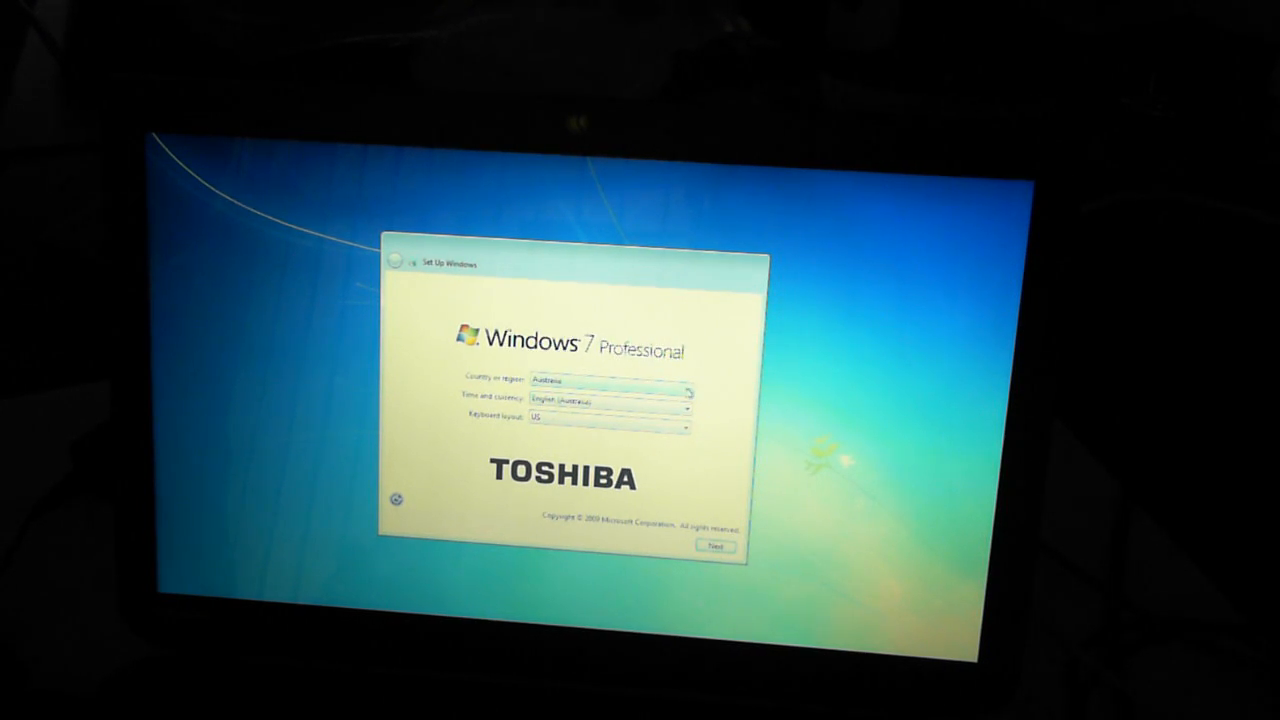
- Set time and currency to English (Australia), keep US keyboard, and continue
{"action": "left_click", "coordinate": [687, 392]}
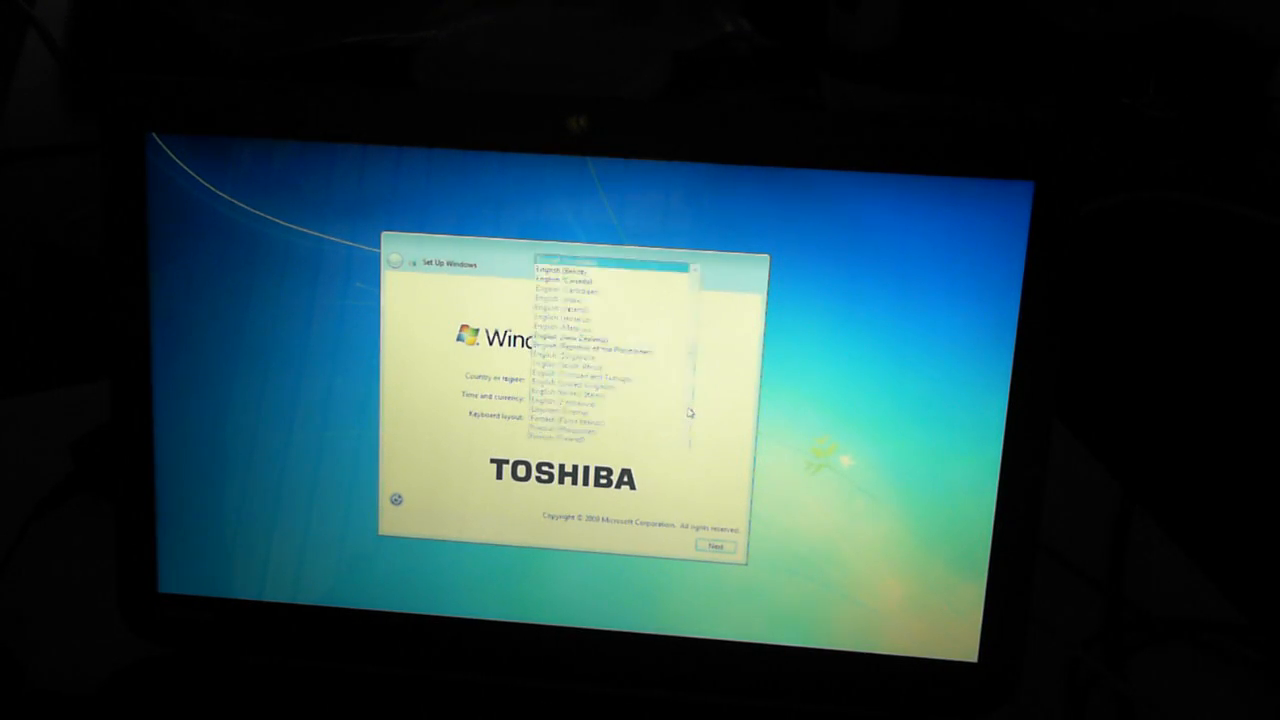
{"action": "left_click", "coordinate": [565, 290]}
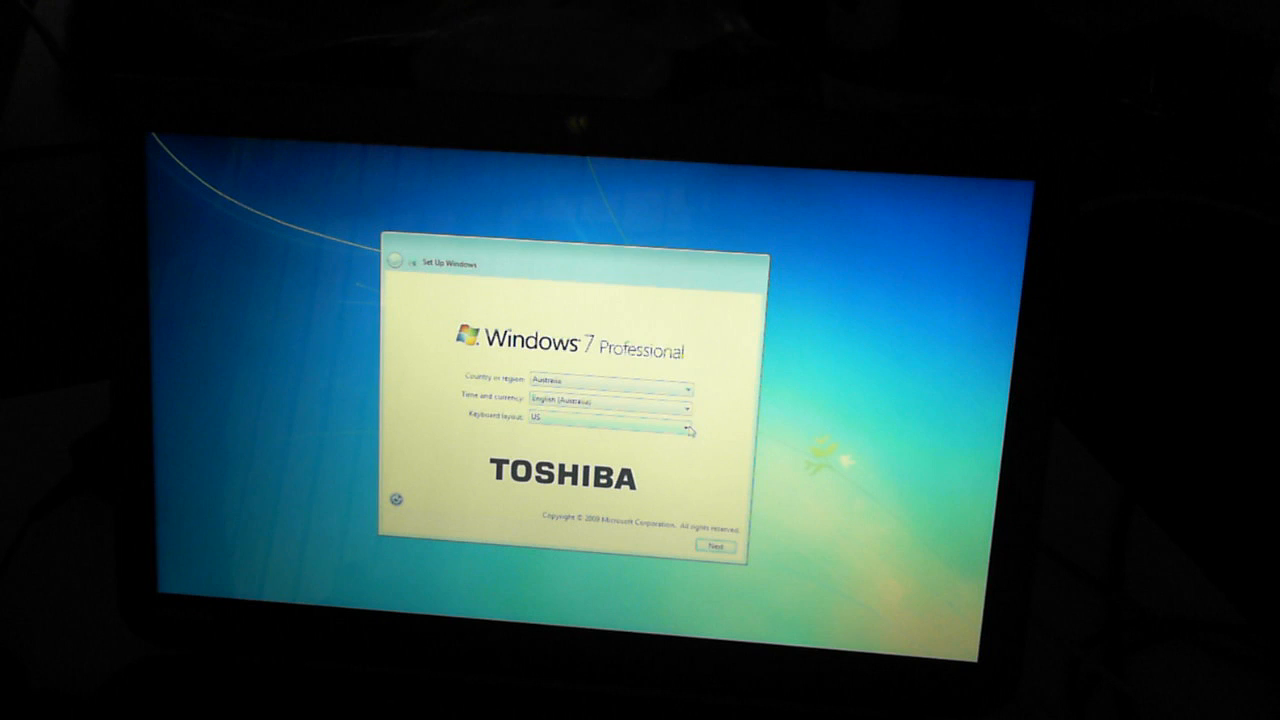
{"action": "mouse_move", "coordinate": [742, 475]}
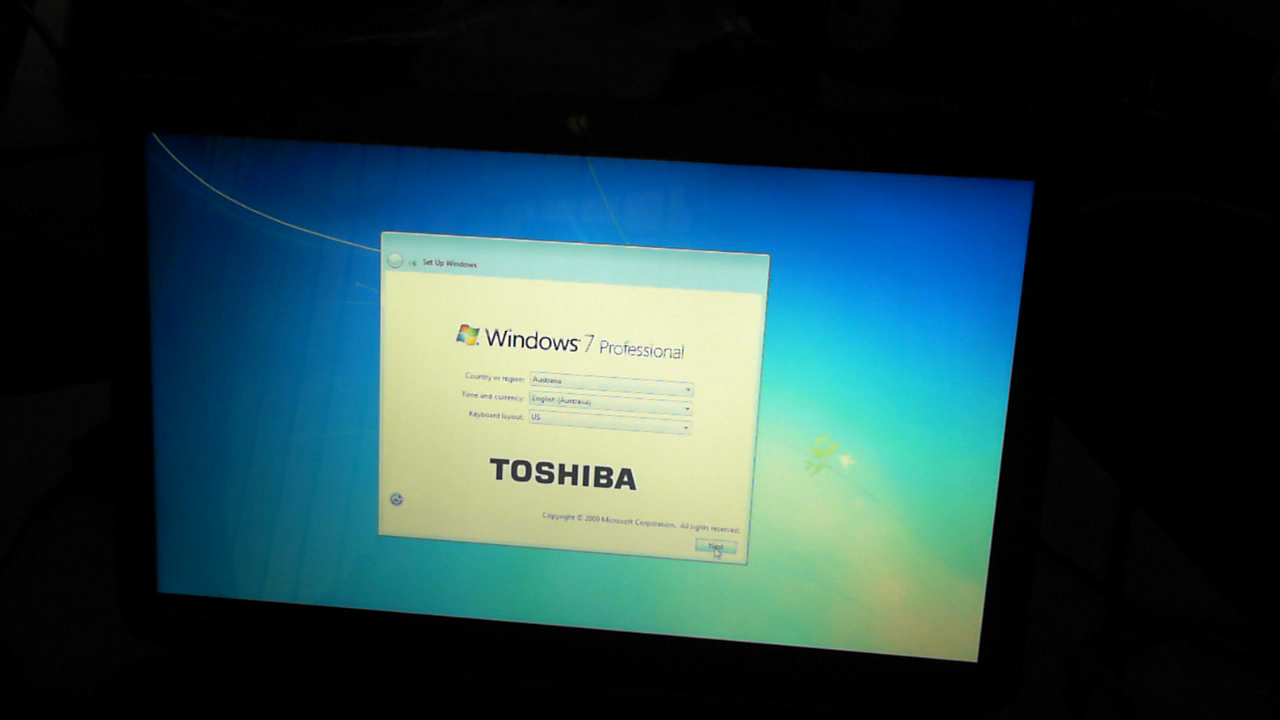
{"action": "left_click", "coordinate": [711, 547]}
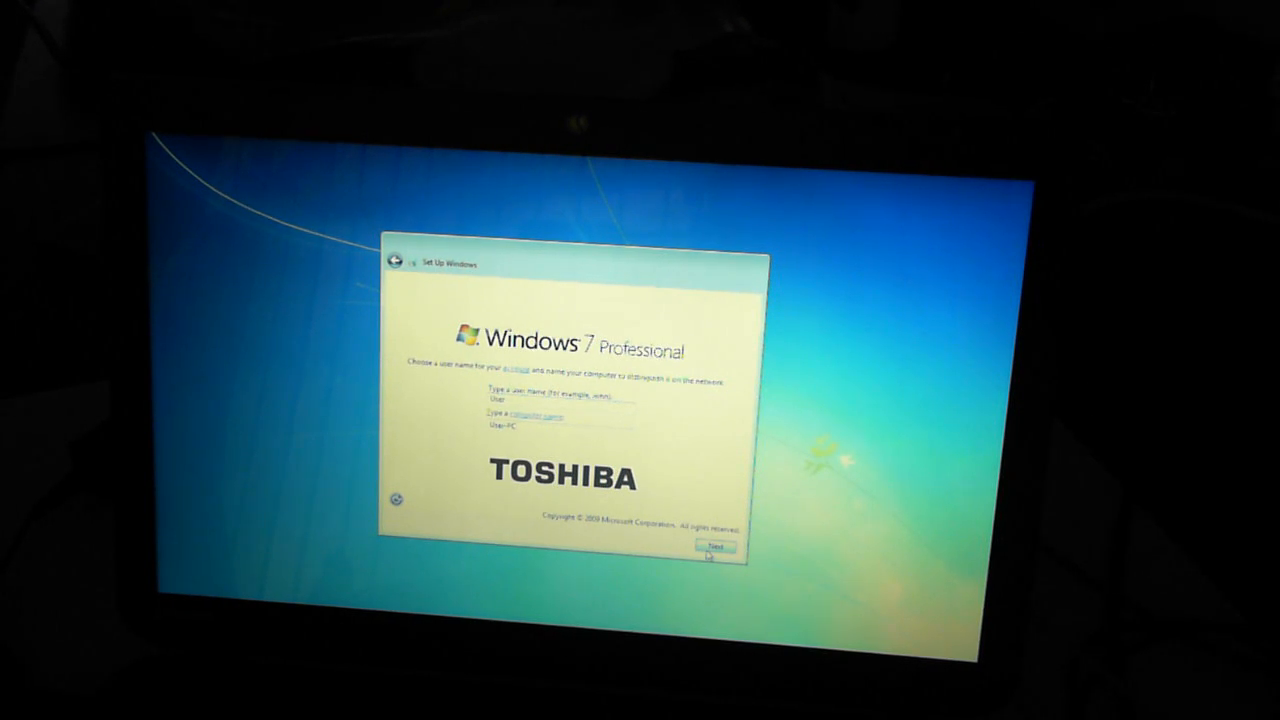
- Keep default user and computer names, skip the password, and accept Microsoft and TOSHIBA licenses
{"action": "left_click", "coordinate": [712, 546]}
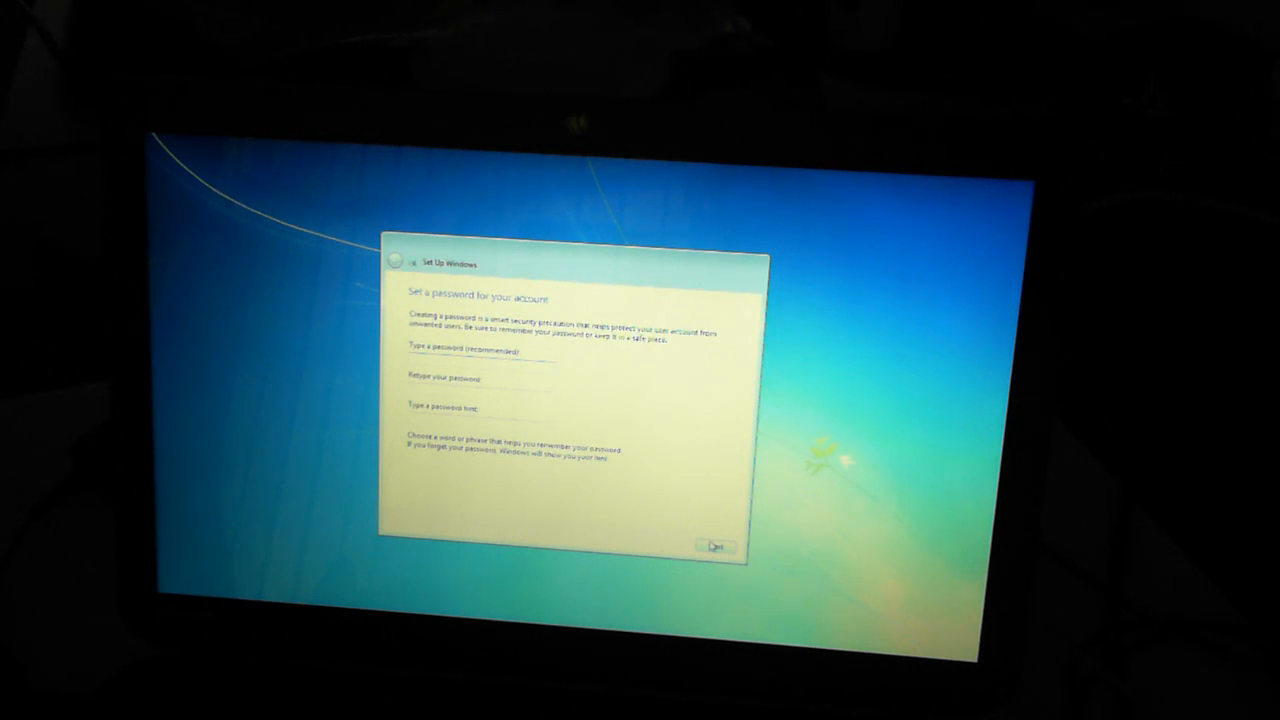
{"action": "left_click", "coordinate": [714, 546]}
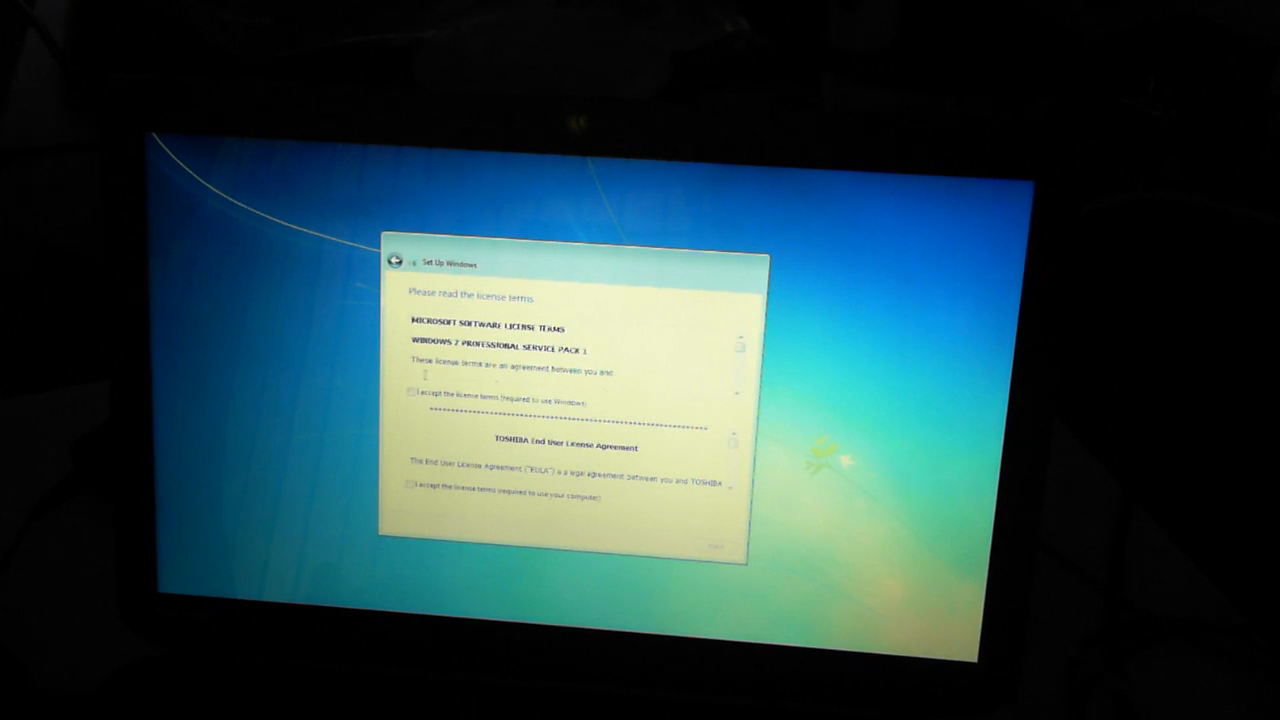
{"action": "left_click", "coordinate": [410, 397]}
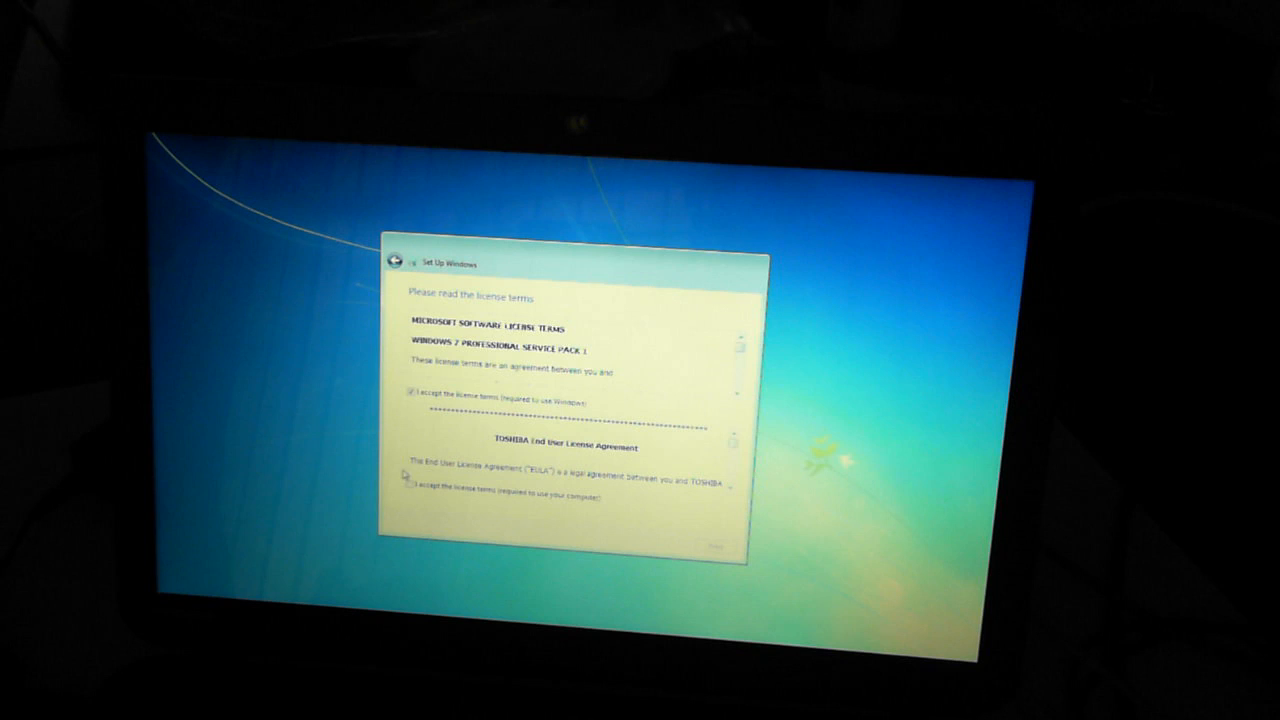
{"action": "left_click", "coordinate": [404, 497]}
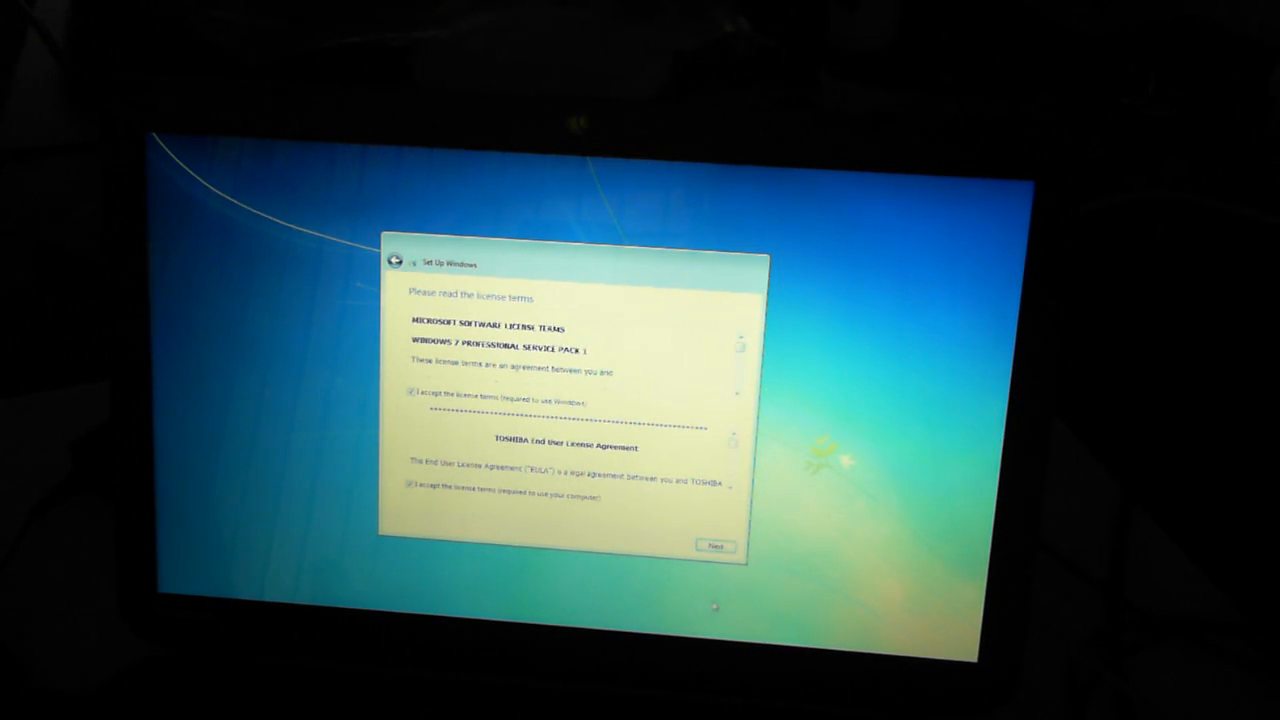
- Continue past the license page and choose Use recommended settings
{"action": "left_click", "coordinate": [715, 546]}
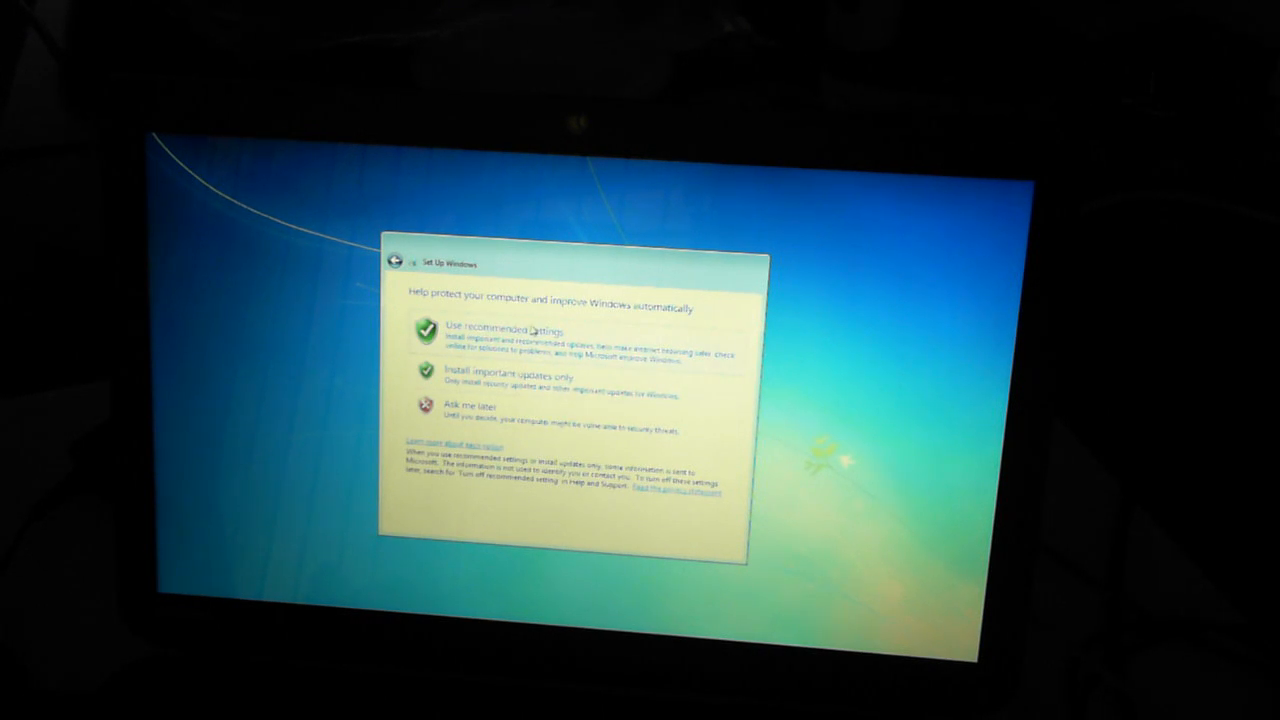
{"action": "left_click", "coordinate": [501, 331]}
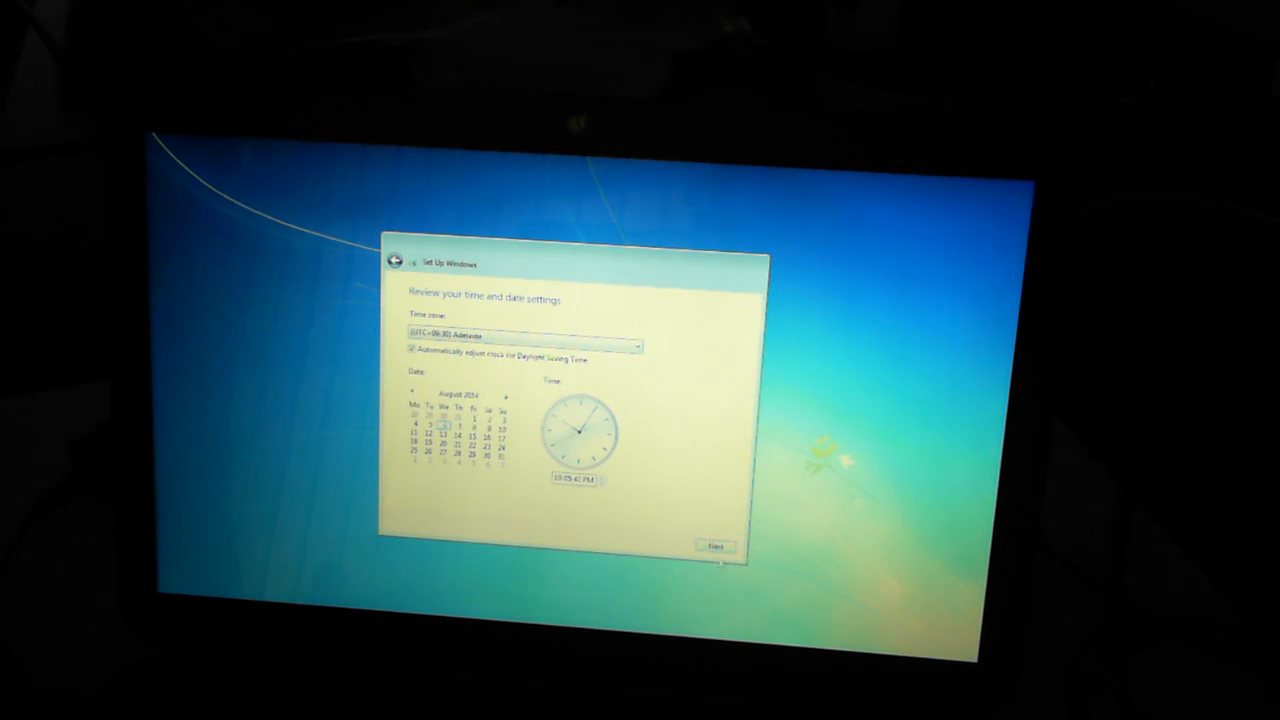
- Accept the time and date settings and skip joining a wireless network
{"action": "left_click", "coordinate": [715, 546]}
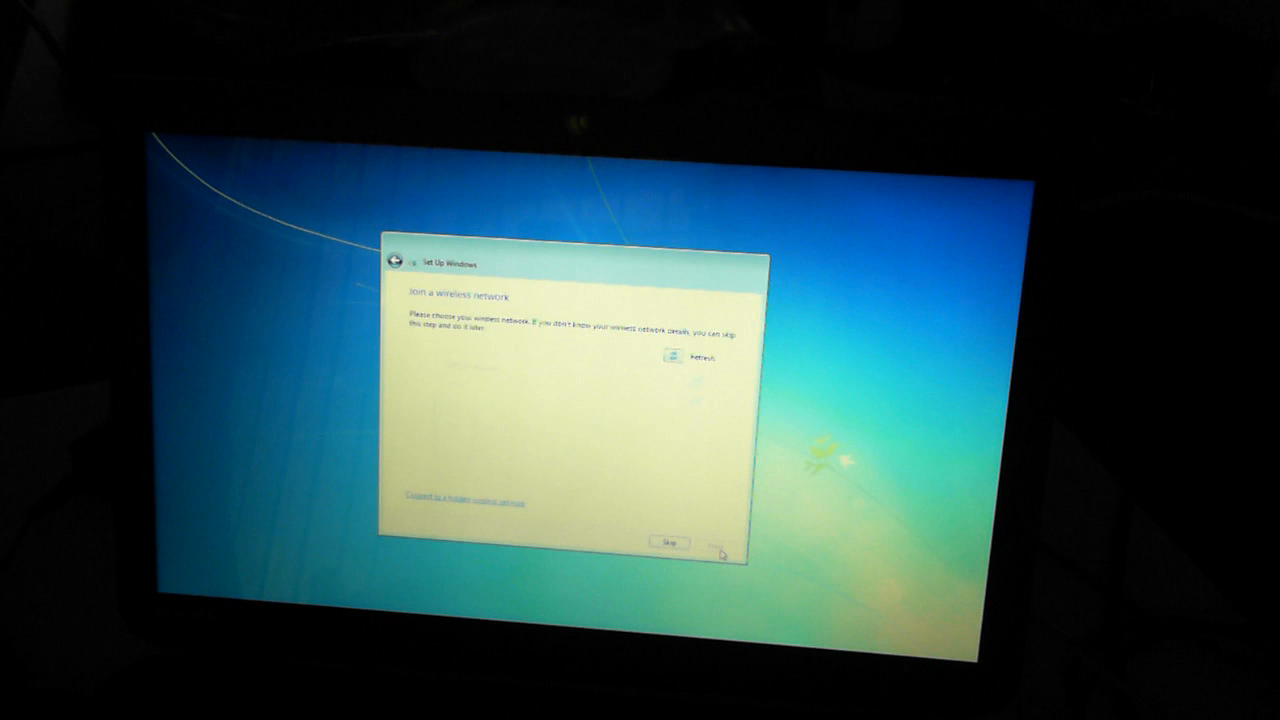
{"action": "left_click", "coordinate": [672, 358]}
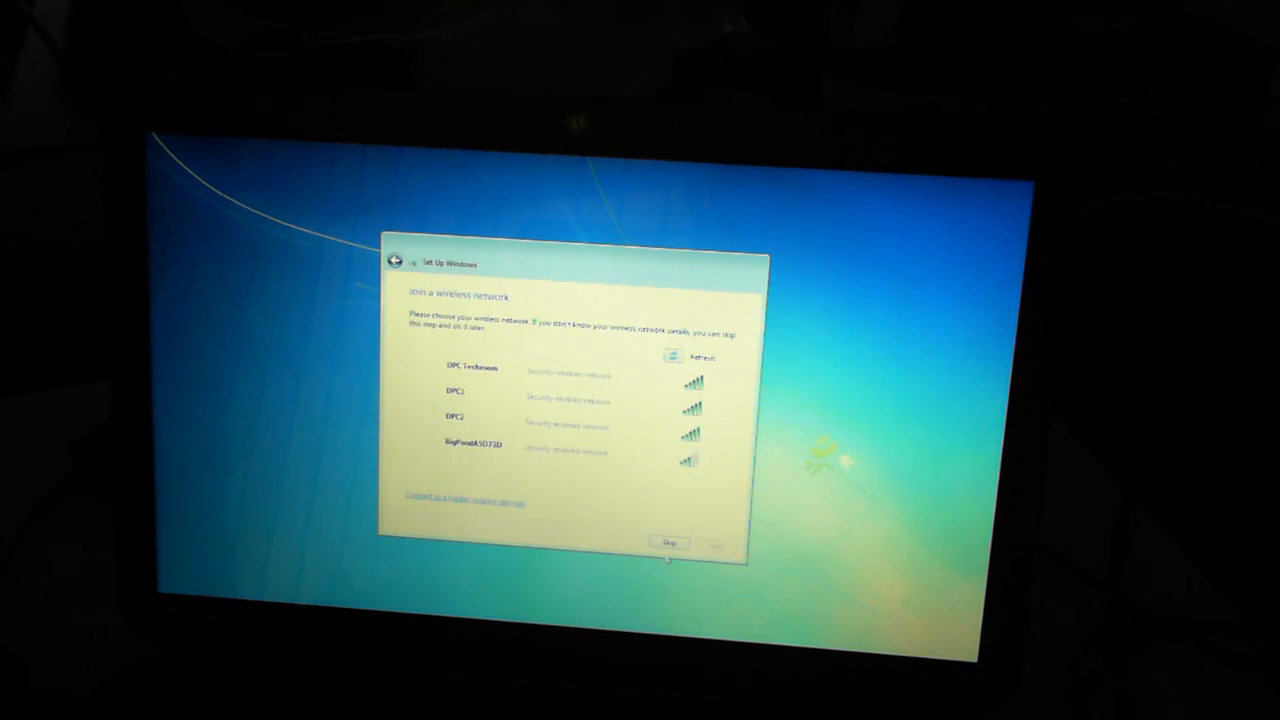
{"action": "left_click", "coordinate": [668, 542]}
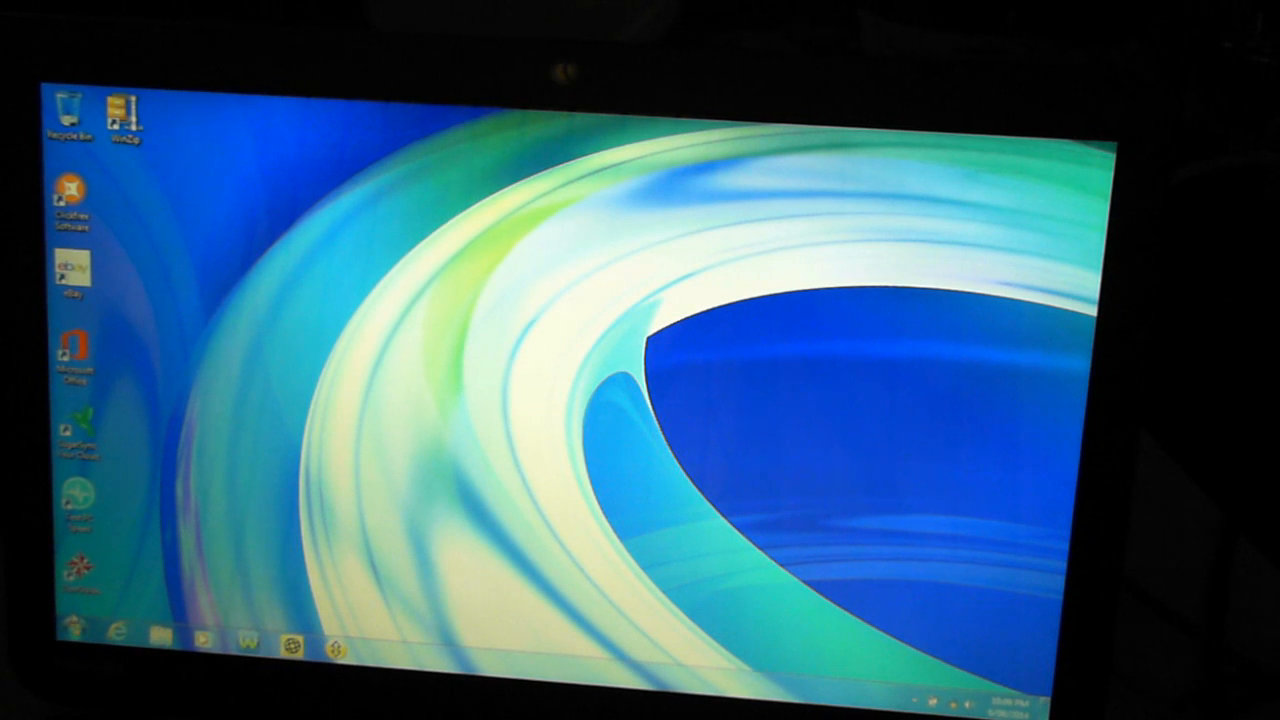
- Open Control Panel from the Start menu's right column
{"action": "left_click", "coordinate": [77, 632]}
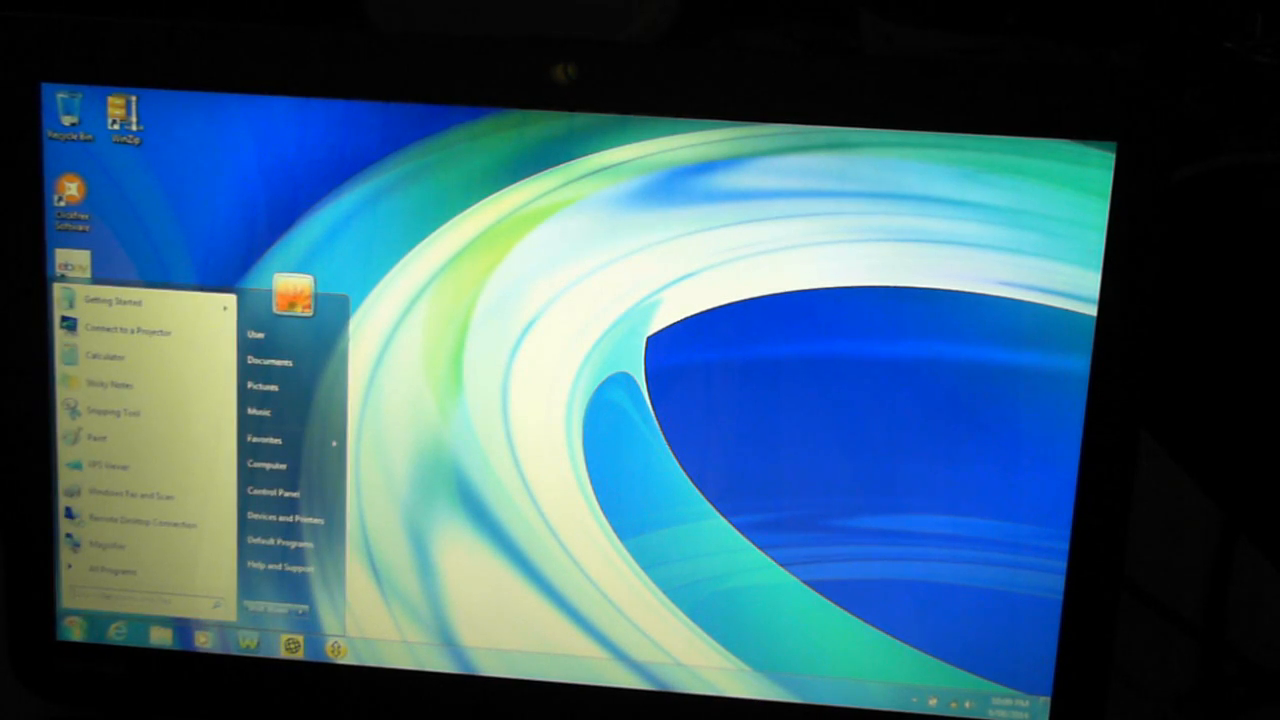
{"action": "left_click", "coordinate": [105, 571]}
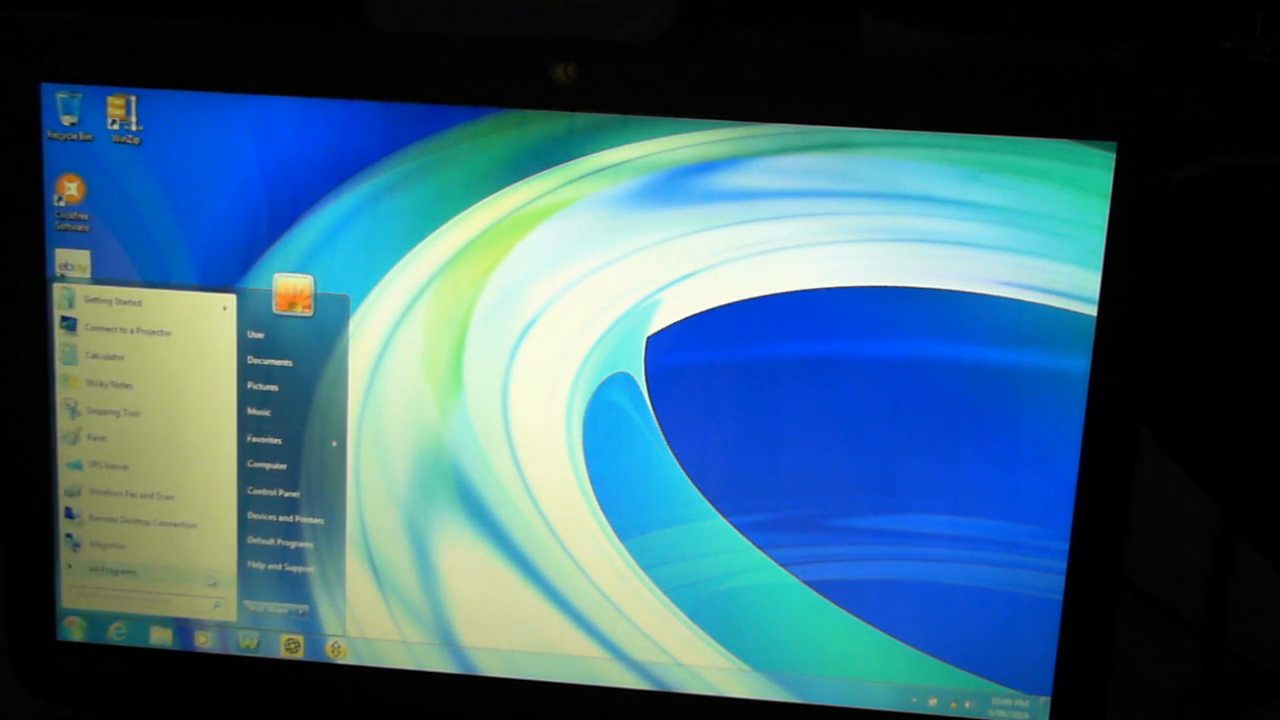
{"action": "left_click", "coordinate": [113, 570]}
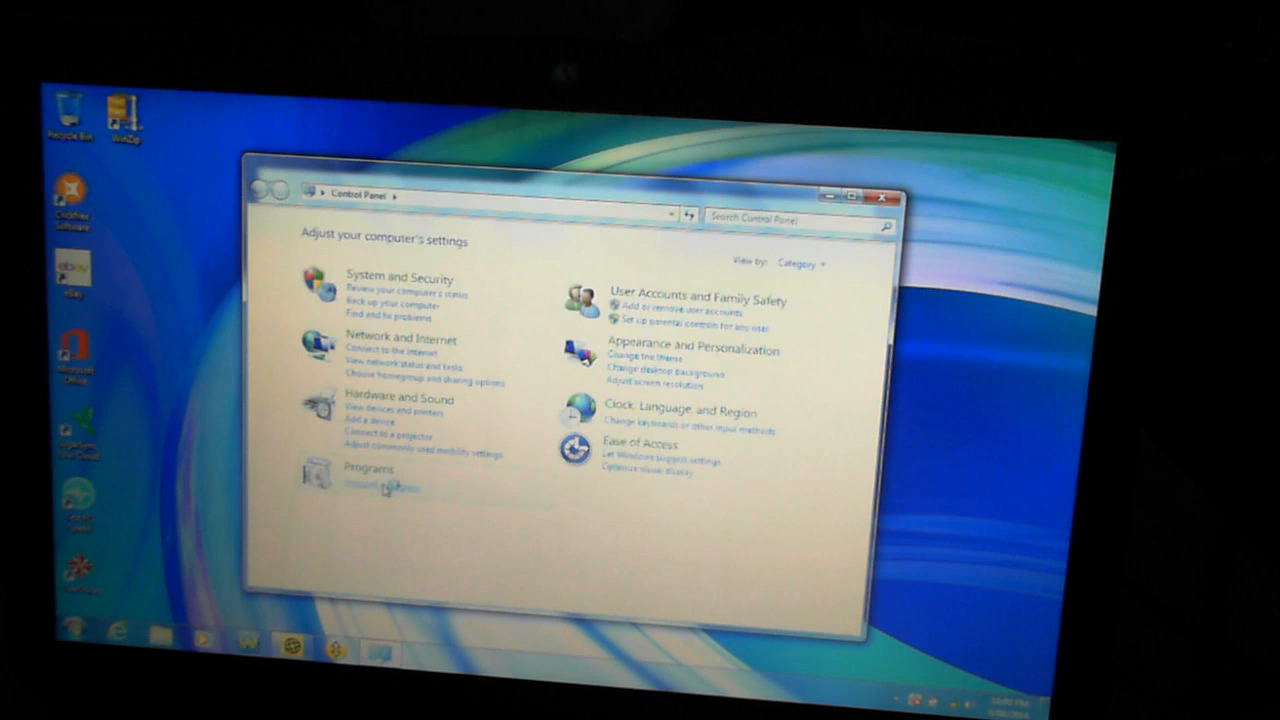
- Open Uninstall a program and browse the installed software, selecting Norton Online Backup
{"action": "left_click", "coordinate": [385, 487]}
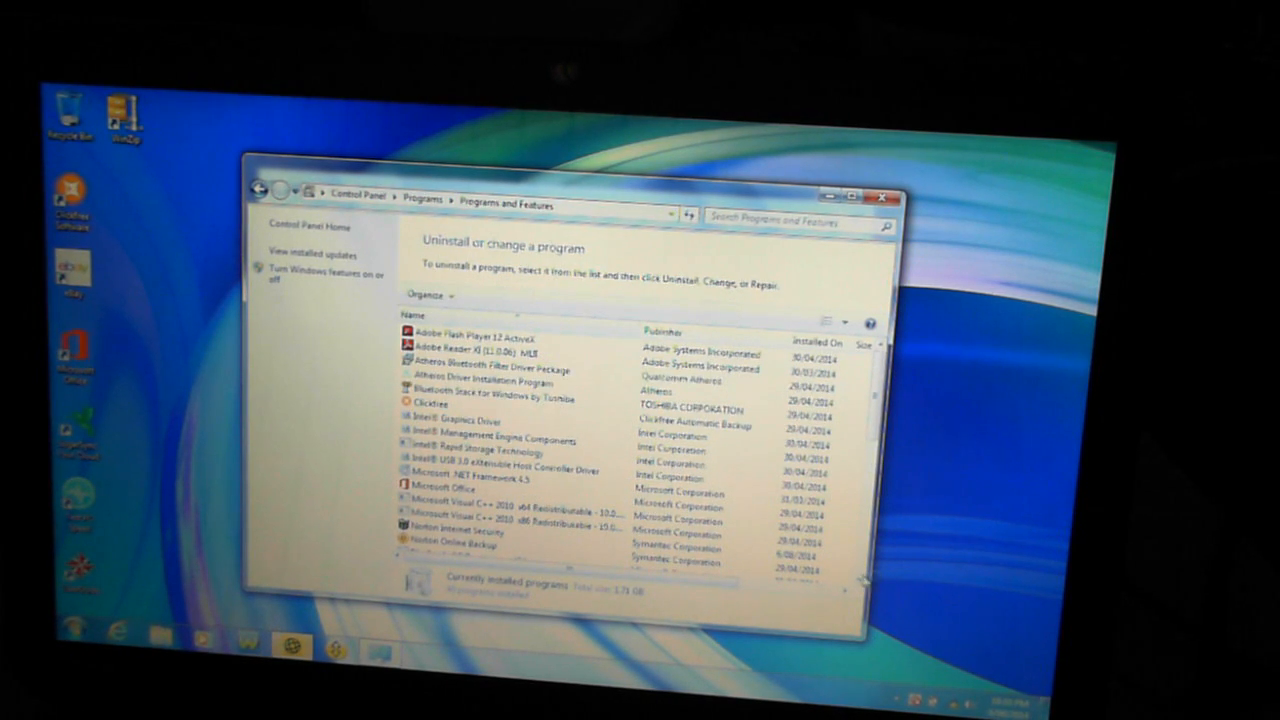
{"action": "scroll", "scroll_direction": "down", "scroll_amount": 3}
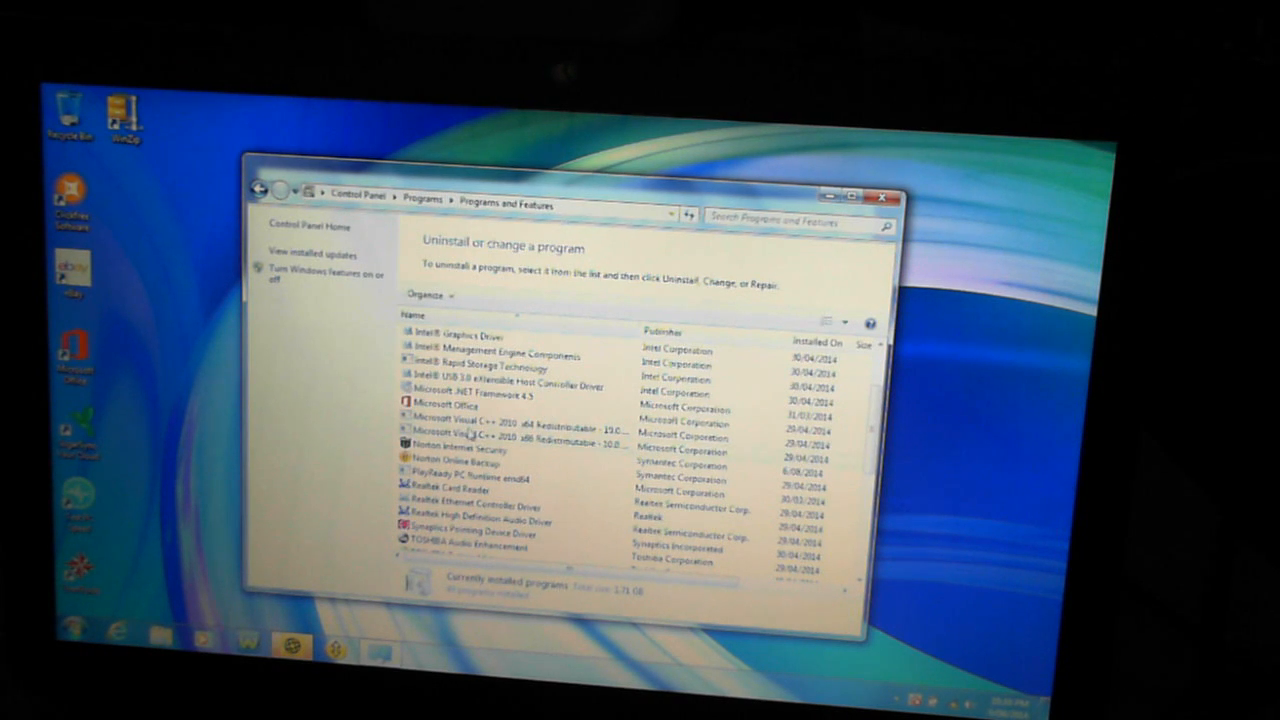
{"action": "left_click", "coordinate": [460, 462]}
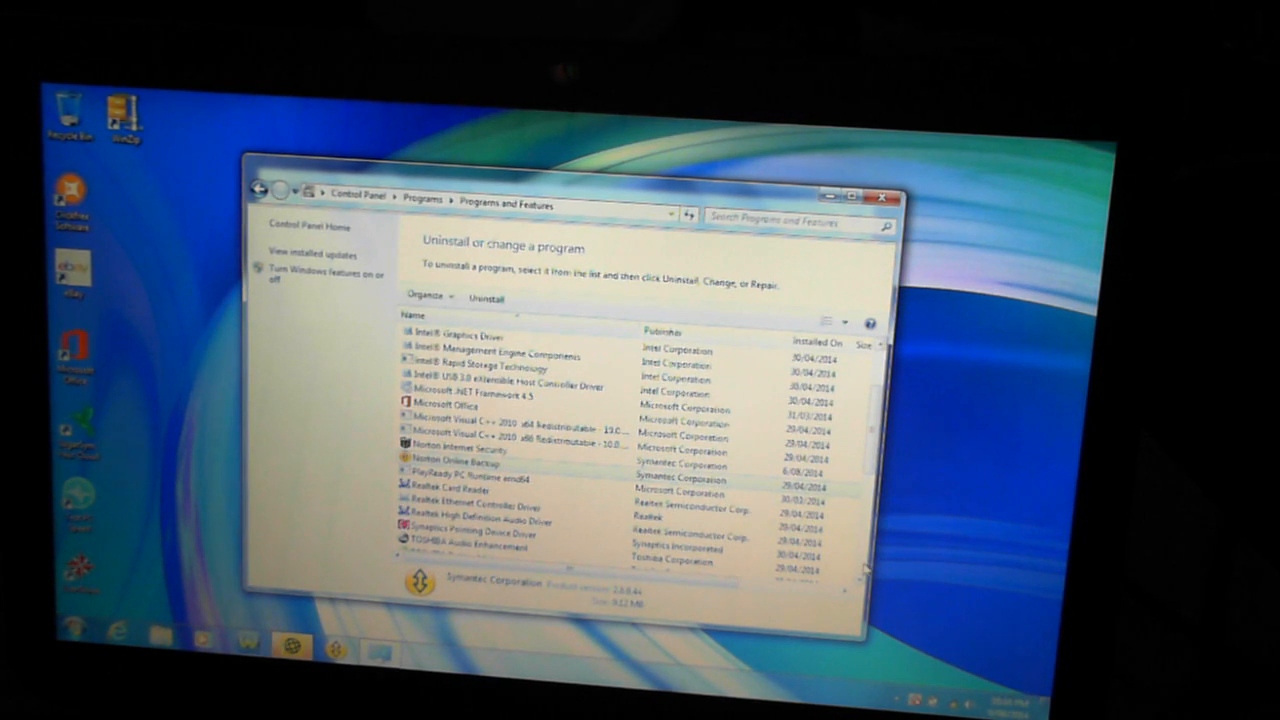
{"action": "scroll", "scroll_direction": "down", "scroll_amount": 3}
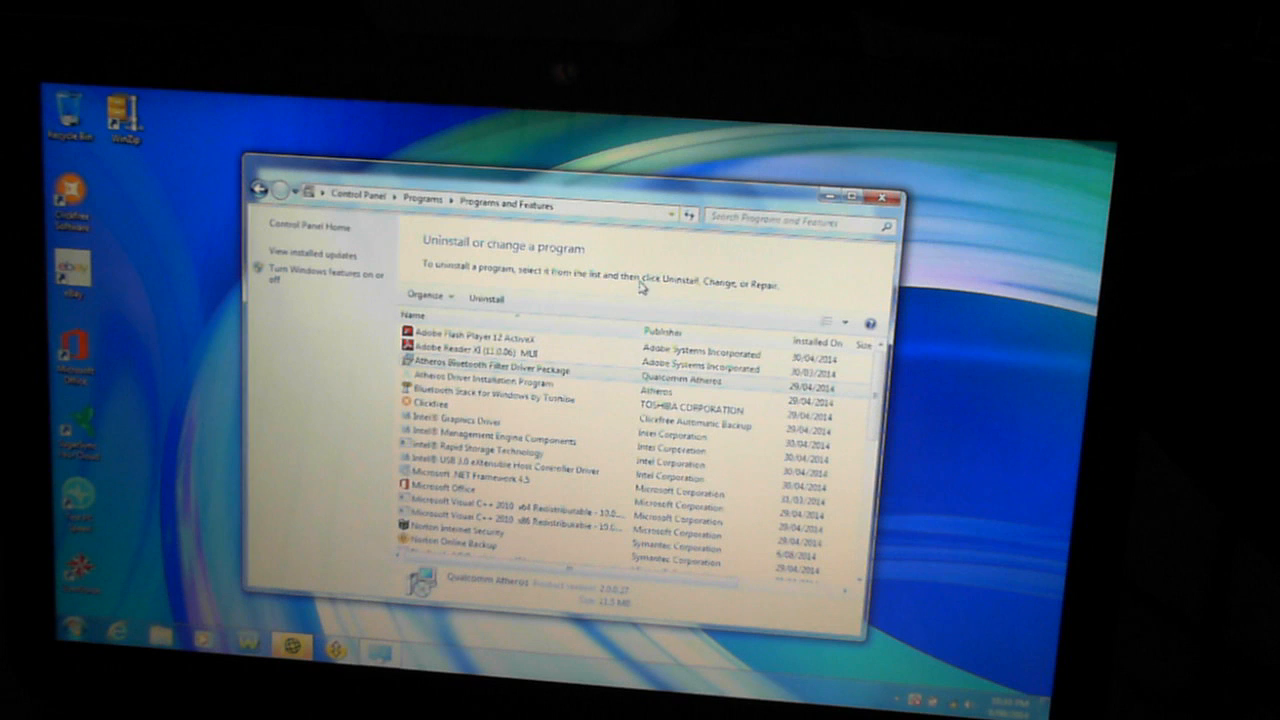
{"action": "mouse_move", "coordinate": [560, 458]}
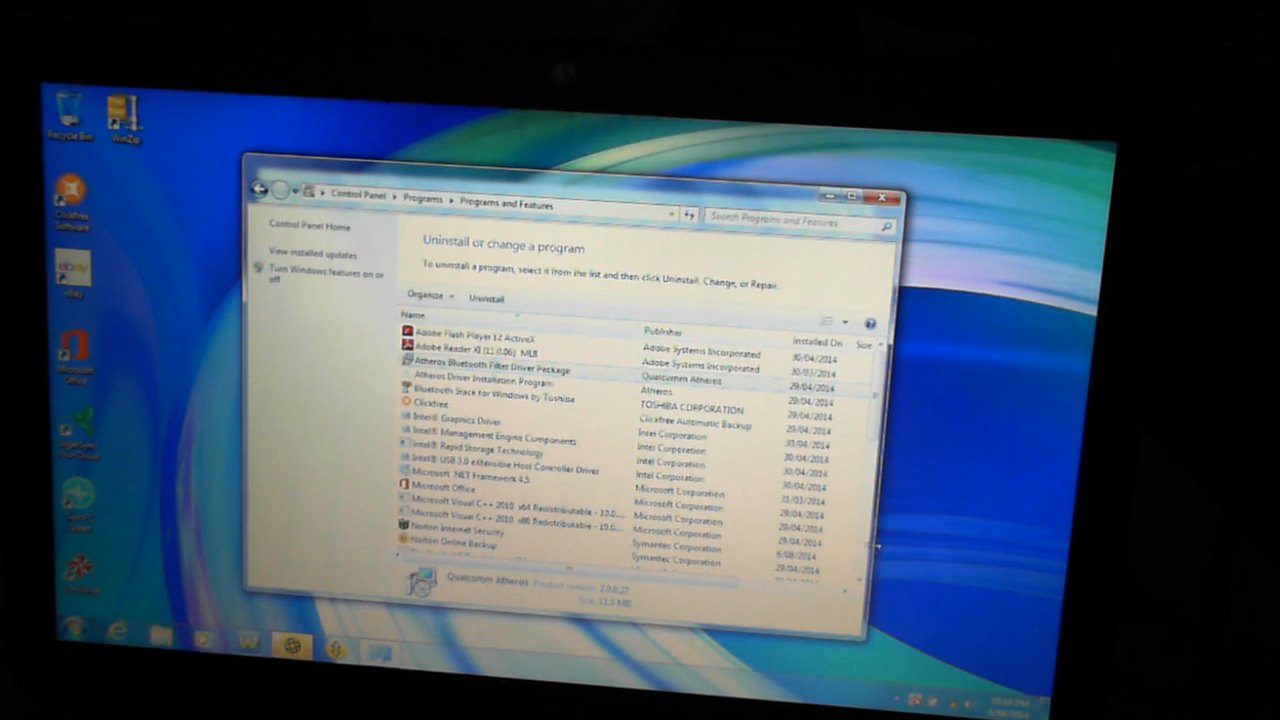
{"action": "scroll", "scroll_direction": "down", "scroll_amount": 3}
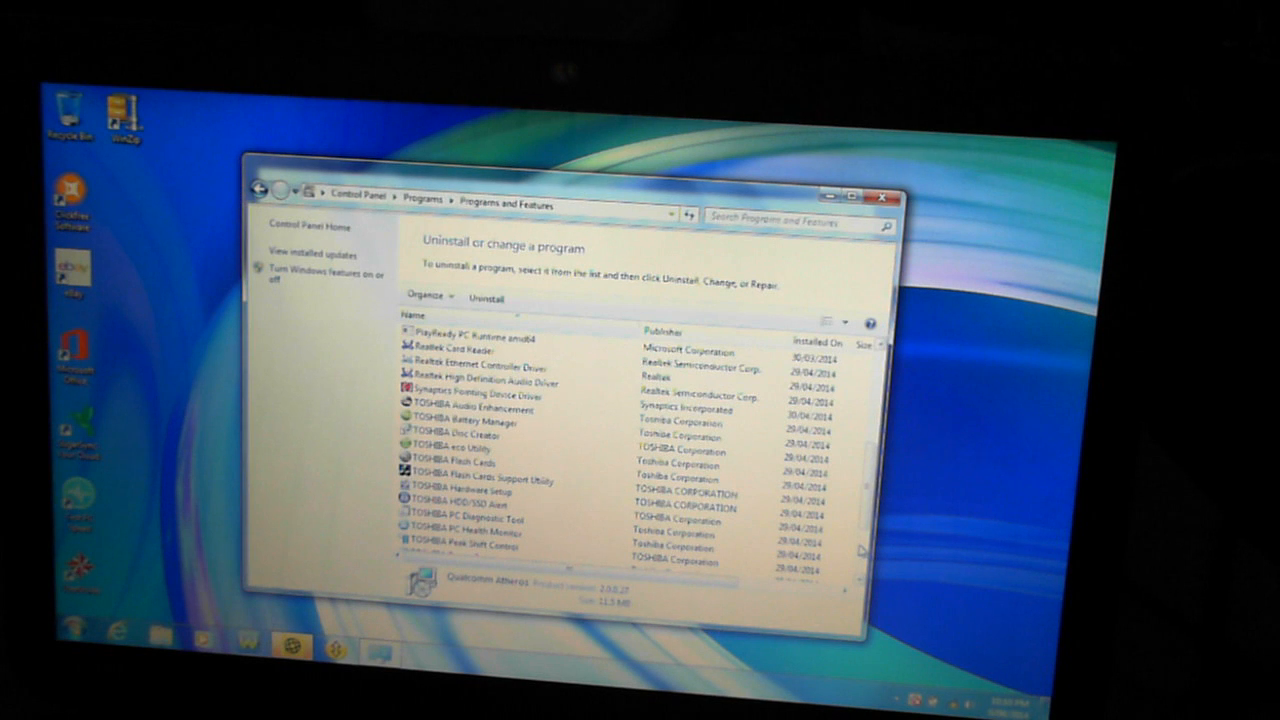